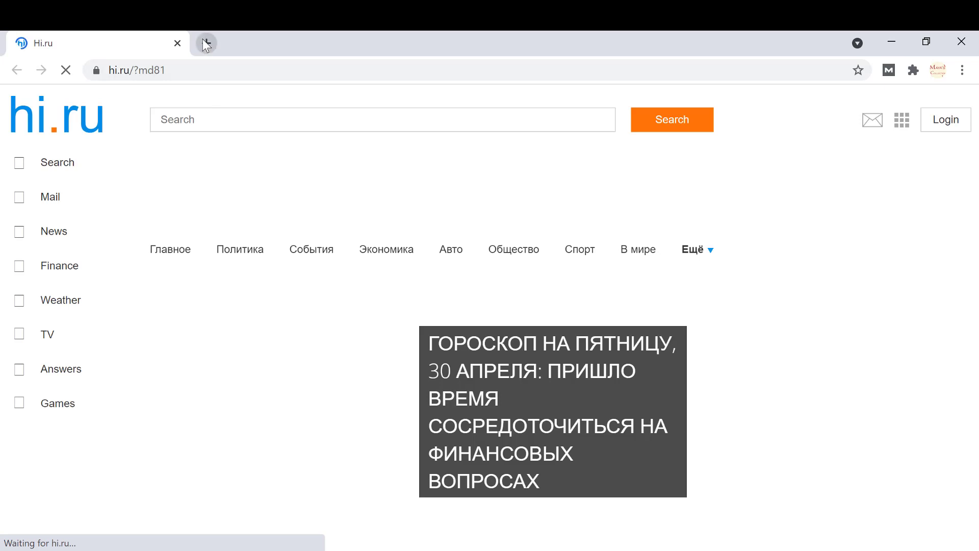
- In a new tab, search Google for 'chrome webstore' and open the Chrome Web Store result
left_click(206, 43)
type("chrome")
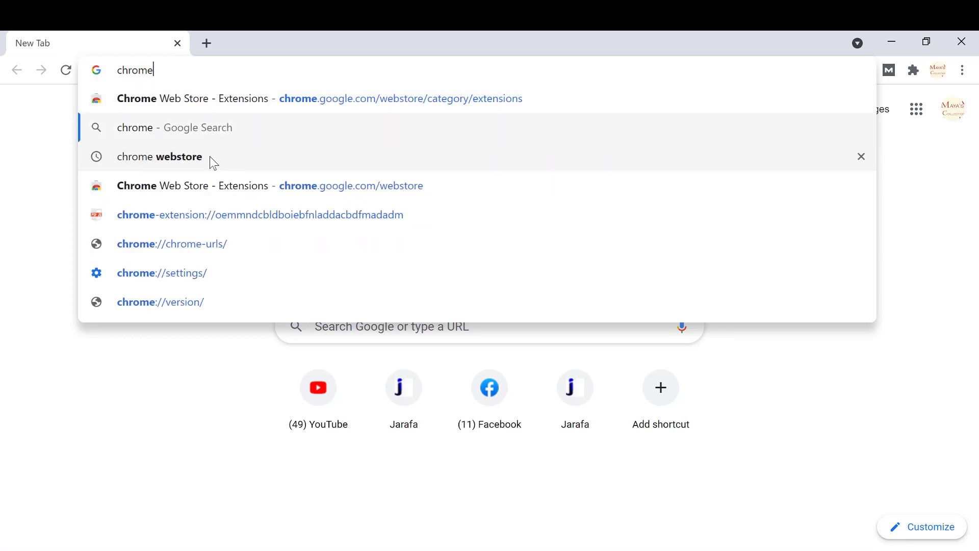
left_click(159, 157)
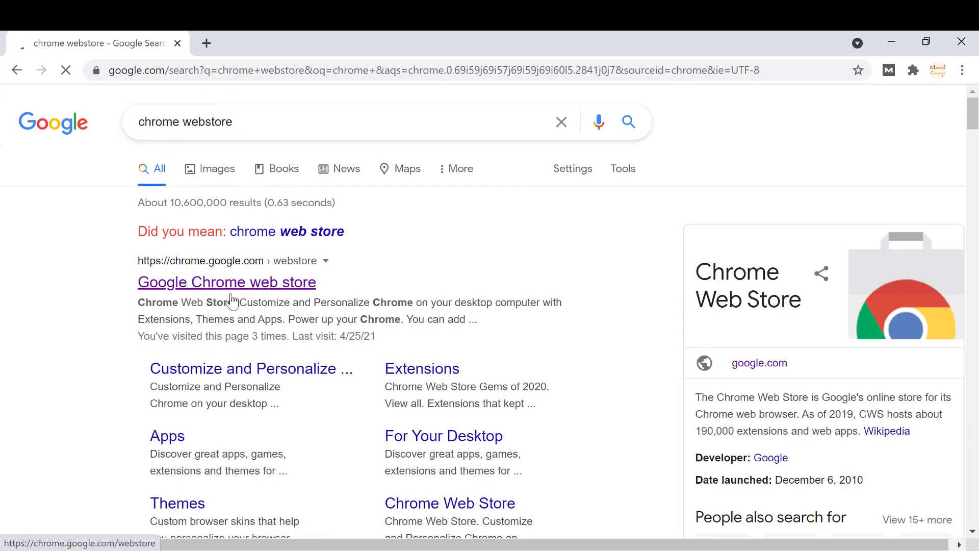
left_click(227, 282)
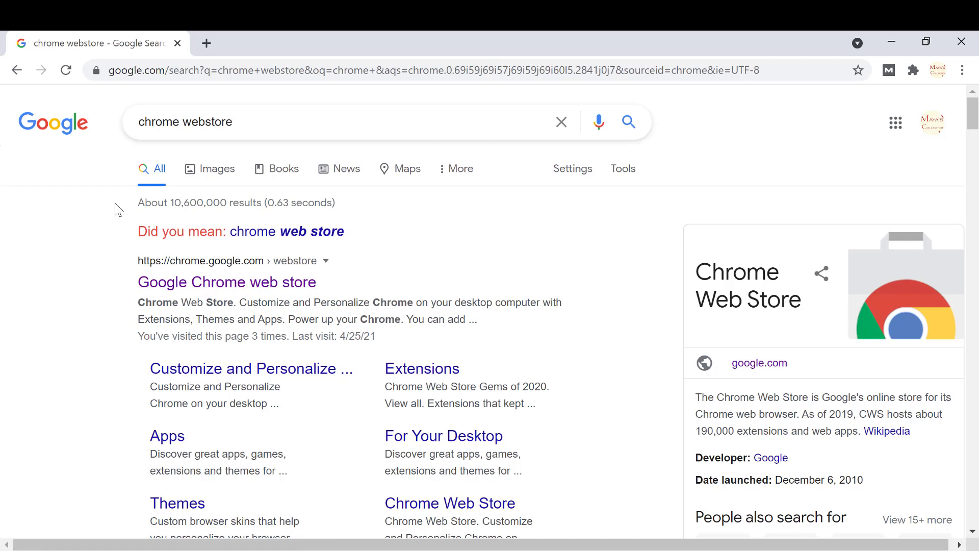
mouse_move(229, 264)
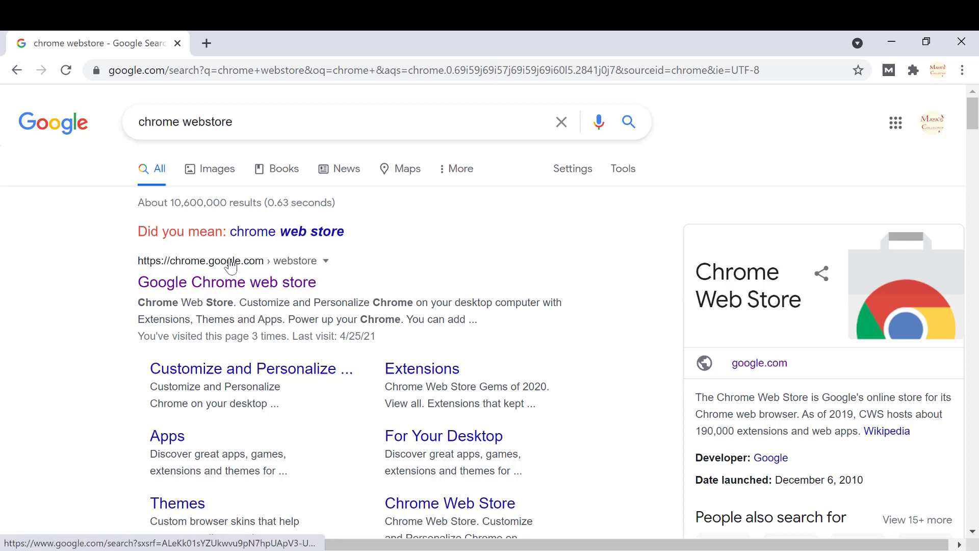
left_click(227, 282)
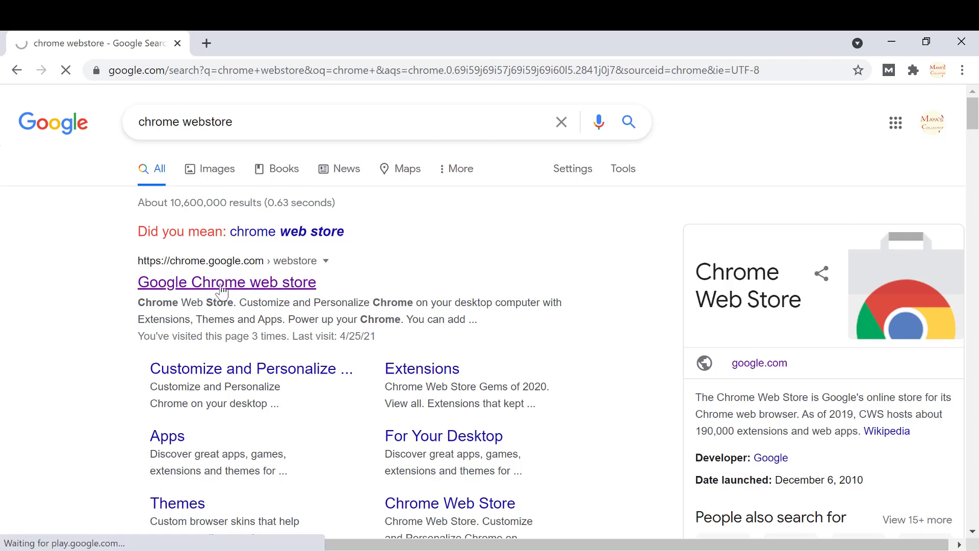
- Search the Chrome Web Store for MozBar
left_click(226, 282)
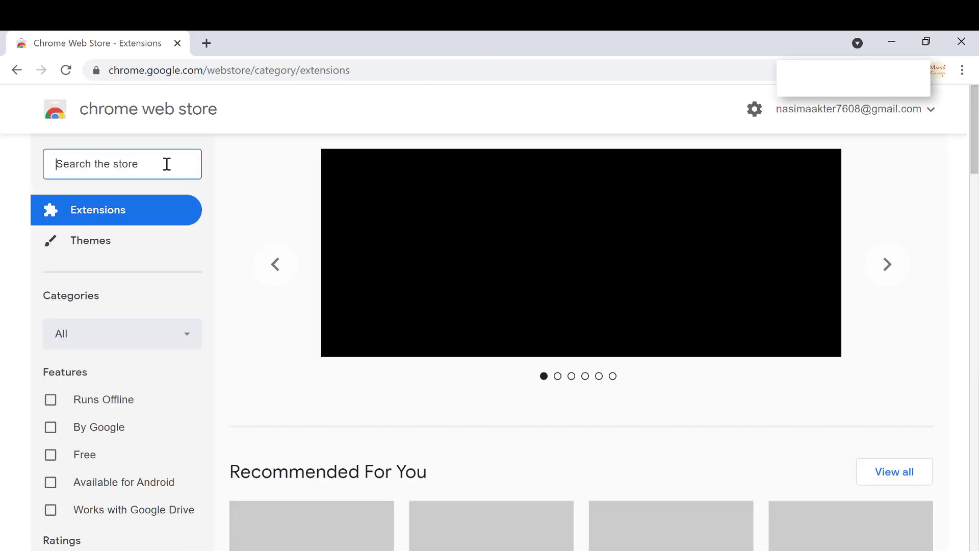
type("mozbar")
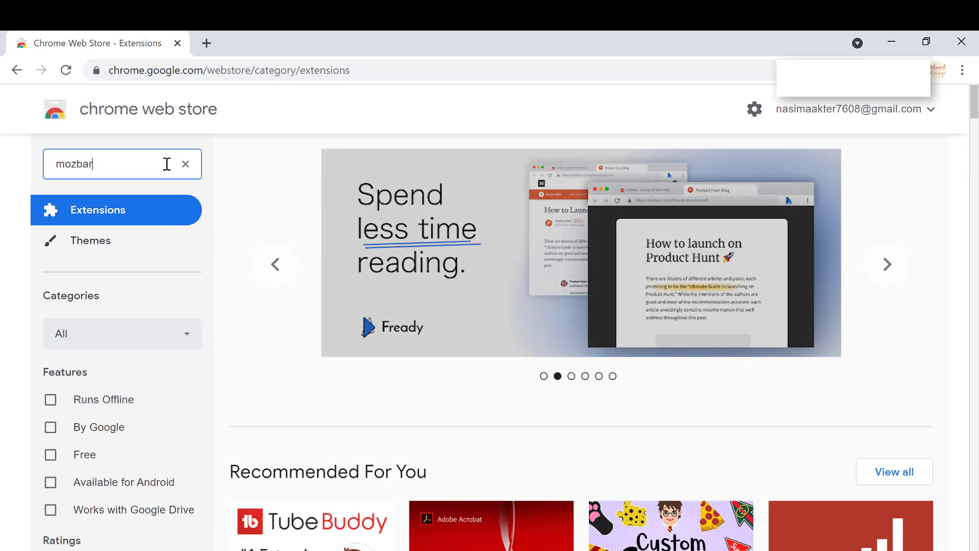
key("Enter")
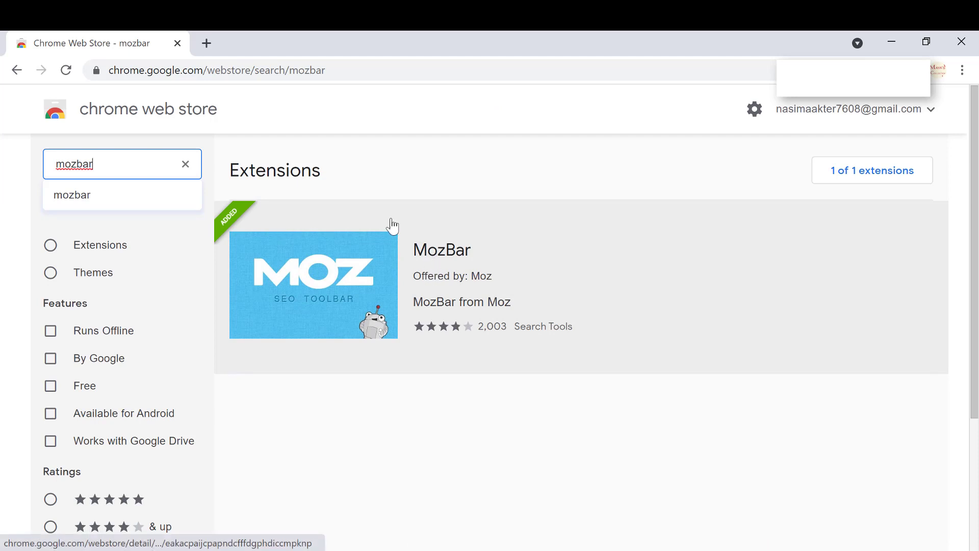
mouse_move(448, 317)
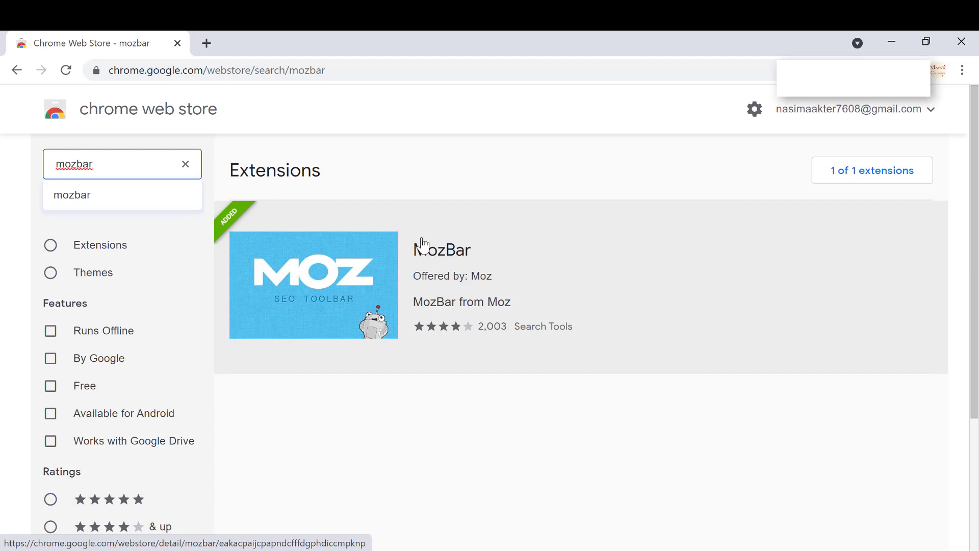
- Open the MozBar by Moz listing, which shows it already added to Chrome
left_click(441, 249)
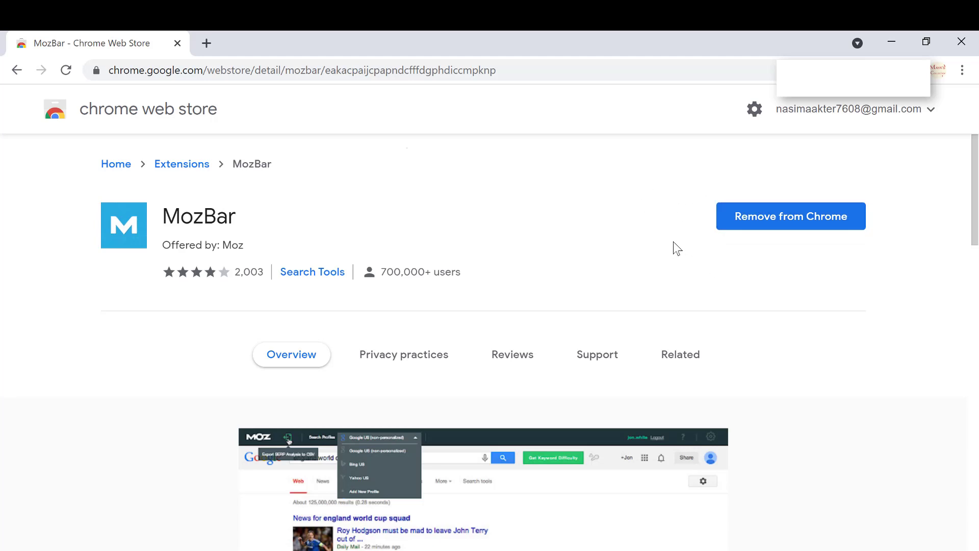
mouse_move(644, 226)
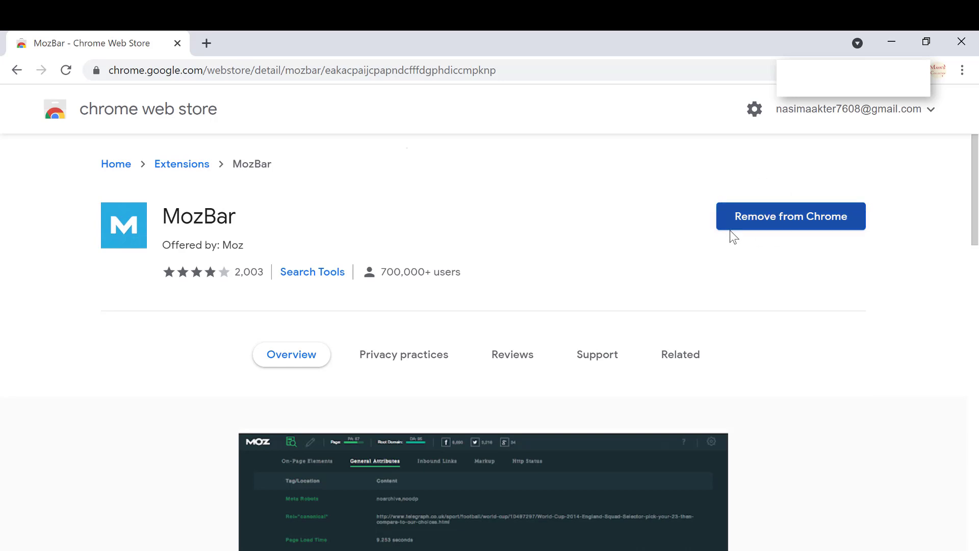
mouse_move(345, 206)
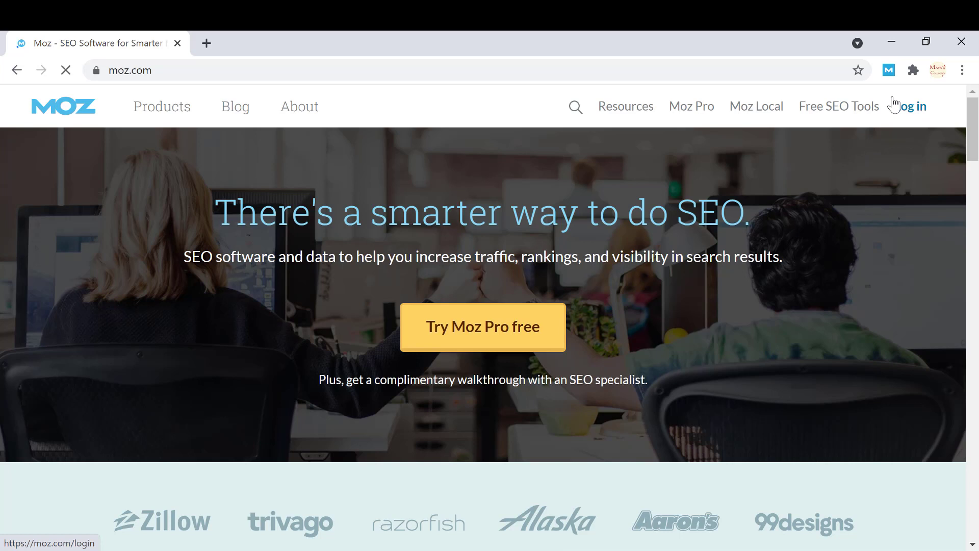
- Open Moz's 'Create an account' form, submit it with the email flagged invalid, and go back
left_click(910, 106)
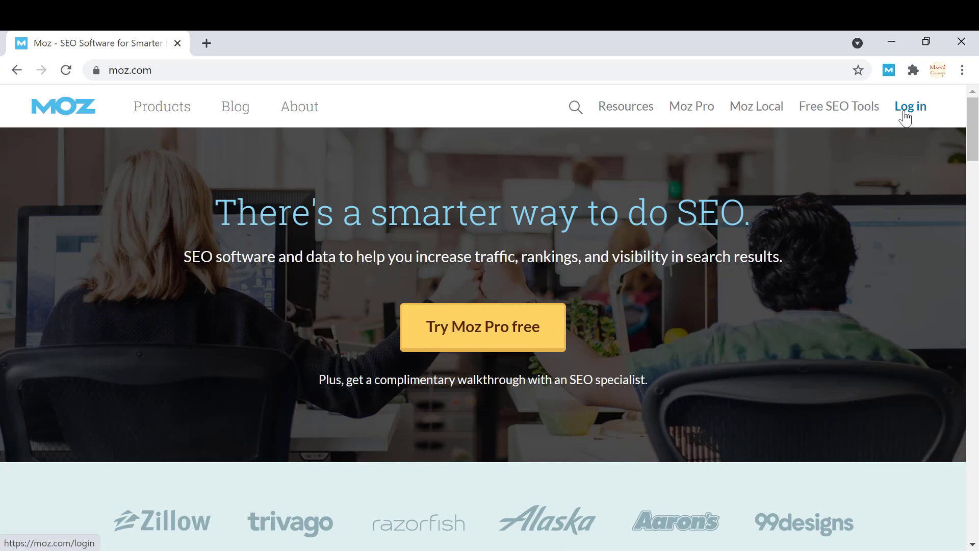
left_click(910, 106)
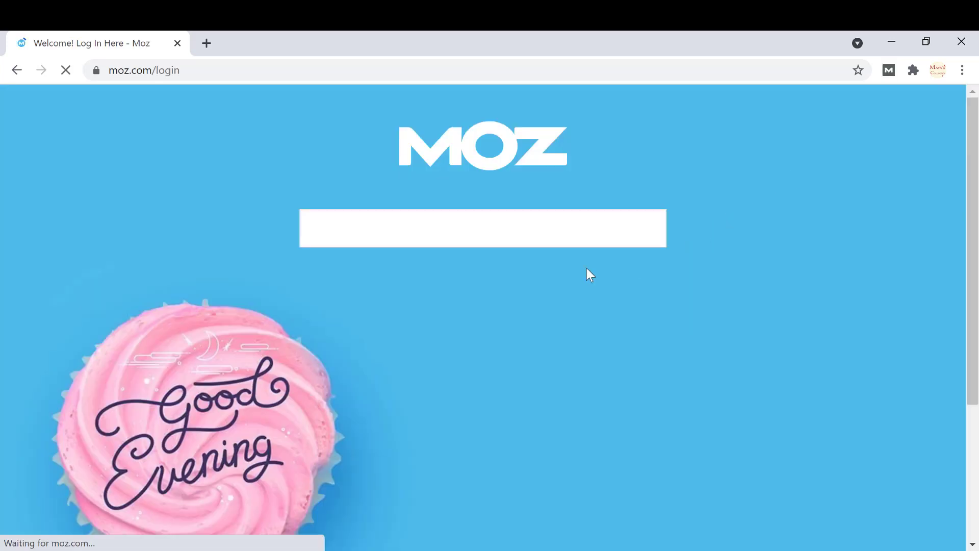
mouse_move(493, 253)
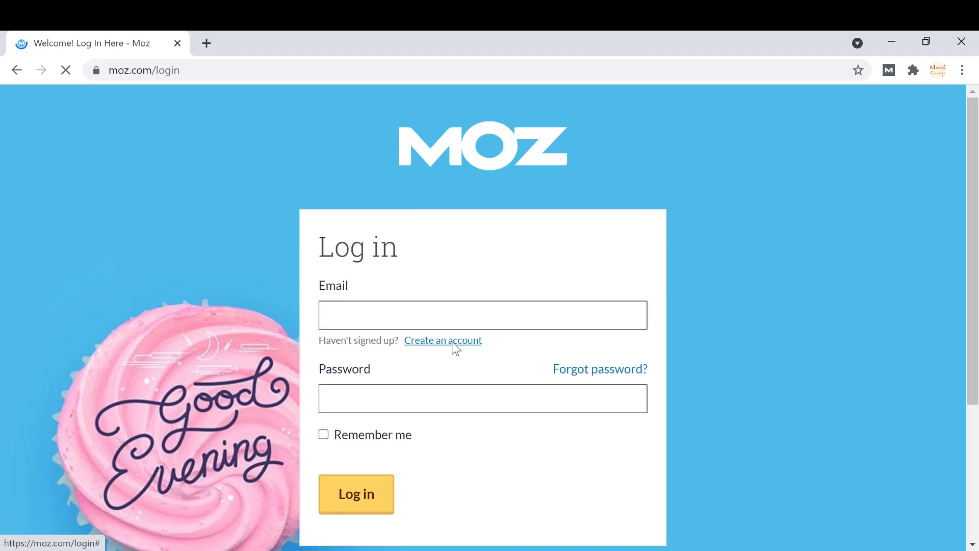
left_click(443, 340)
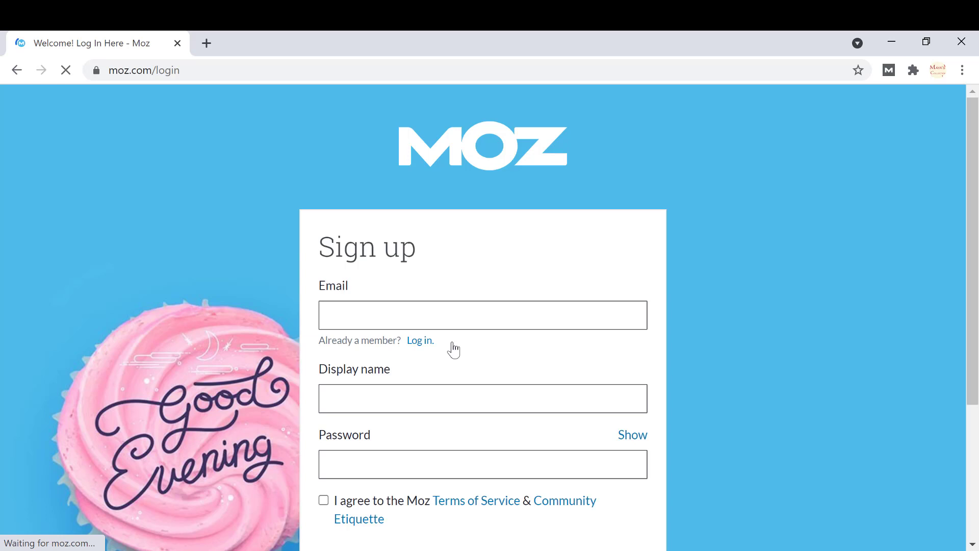
left_click(482, 315)
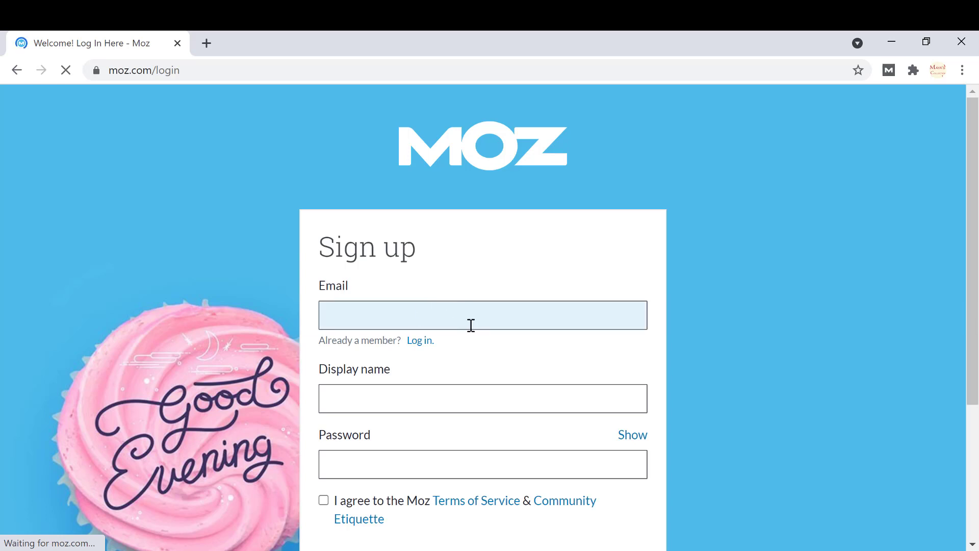
left_click(483, 315)
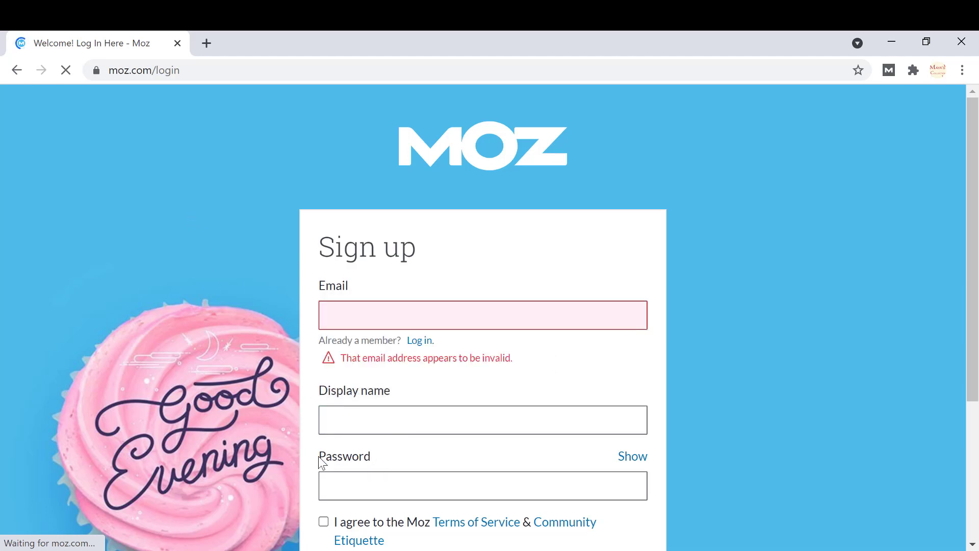
left_click(323, 521)
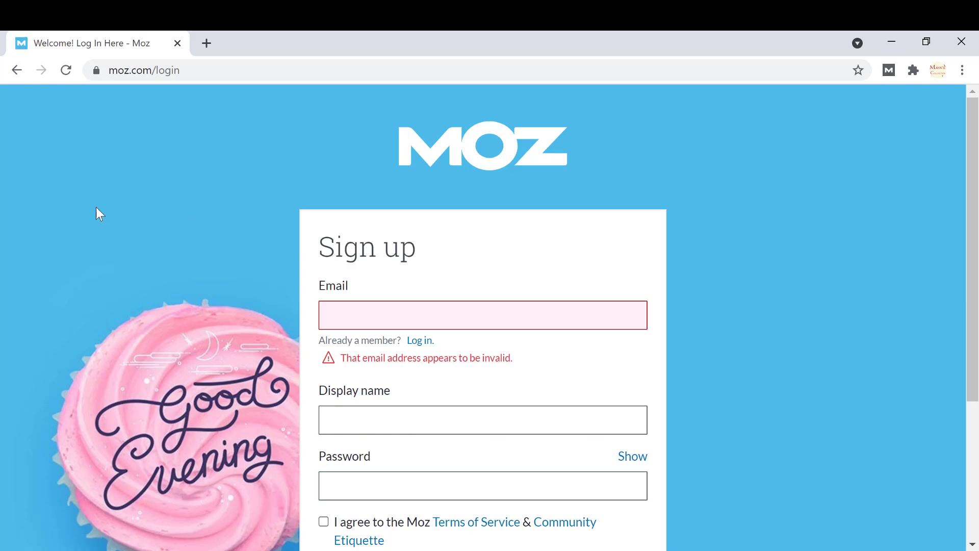
left_click(16, 70)
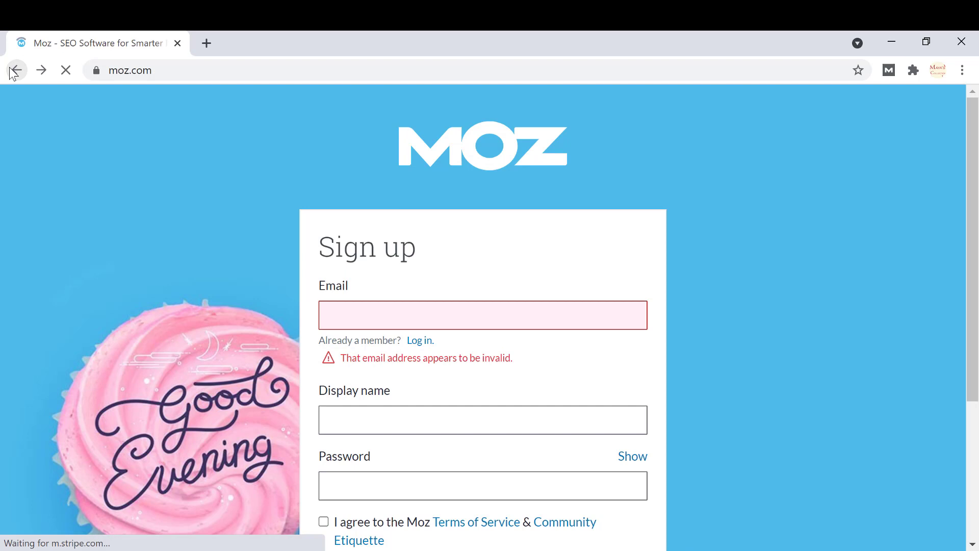
- Reopen Moz's login form and enter the email, password and Remember me choice
left_click(17, 70)
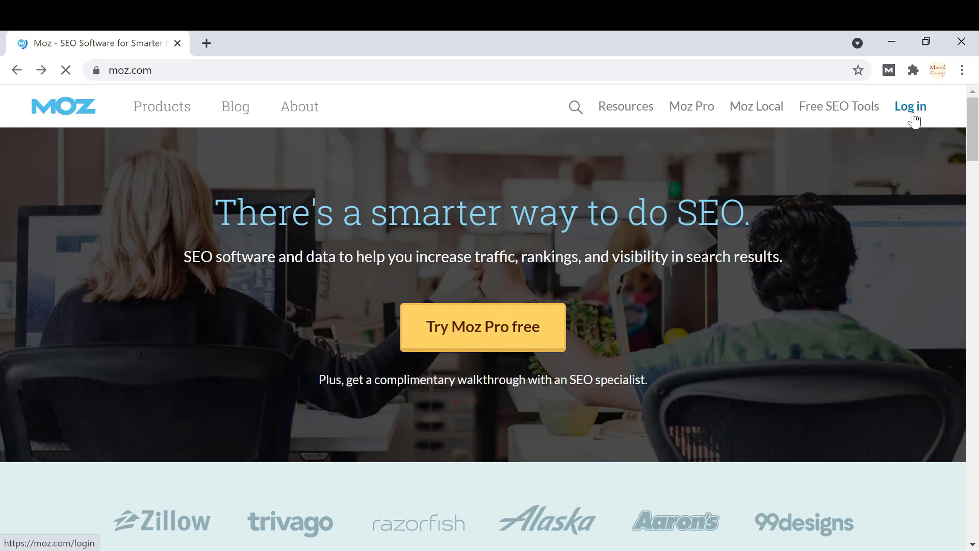
left_click(910, 106)
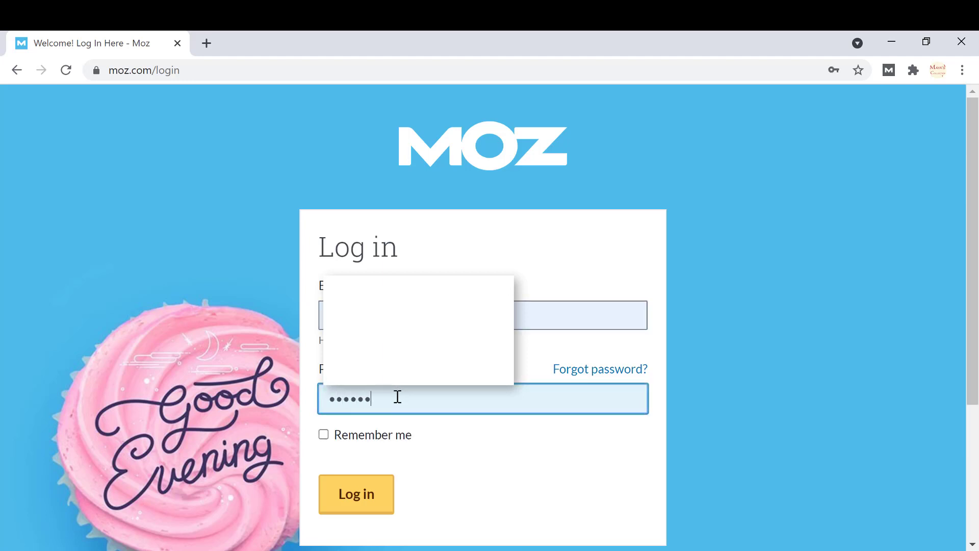
left_click(323, 434)
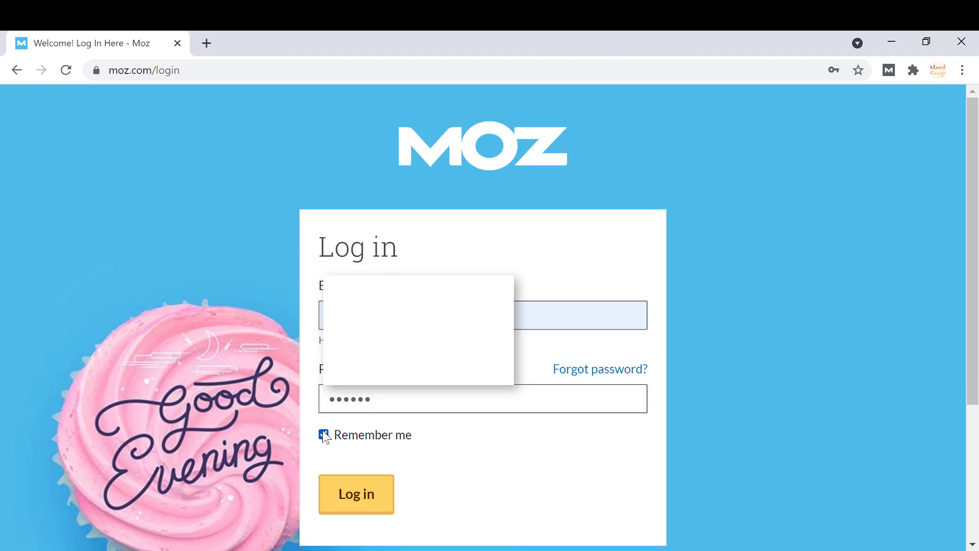
left_click(323, 434)
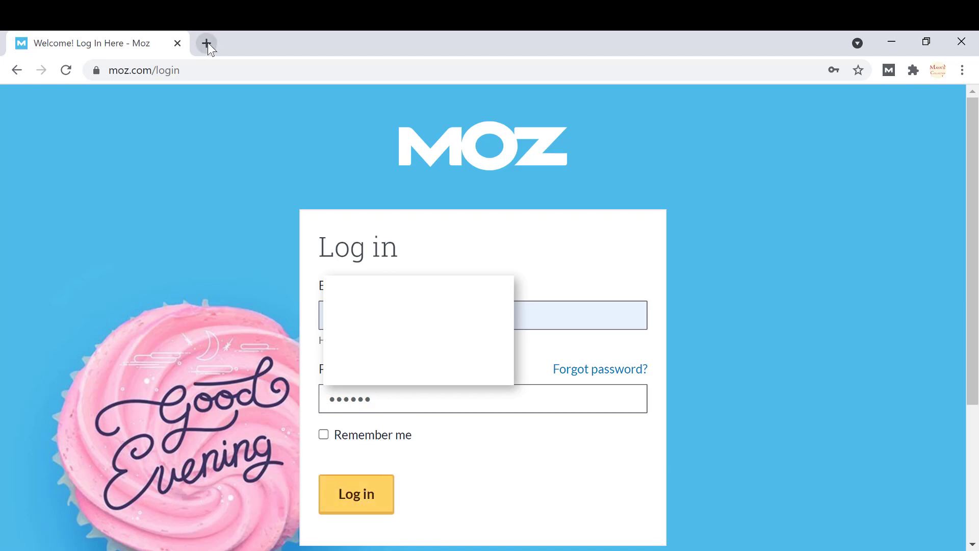
- Pin MozBar to Chrome's toolbar, then search Google for 'movie' in a new tab
left_click(207, 43)
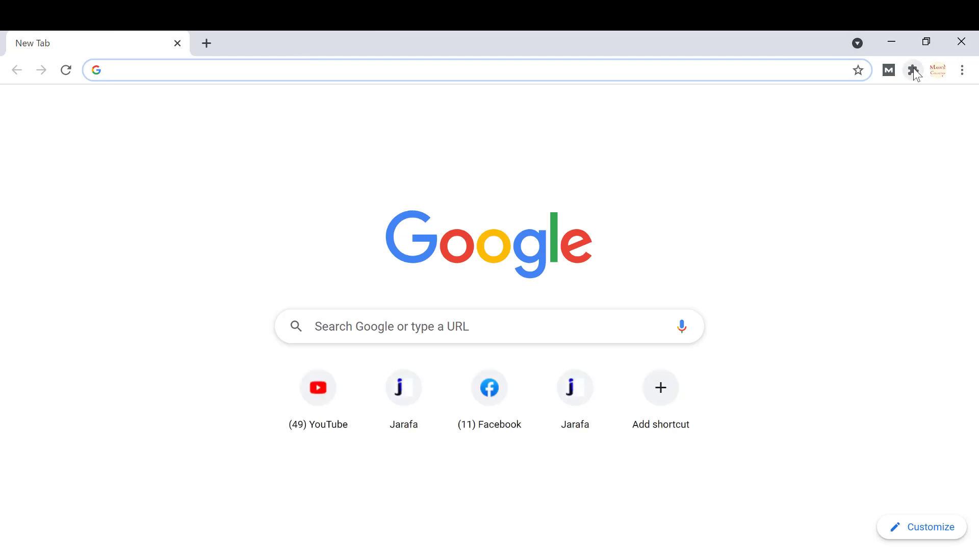
left_click(913, 70)
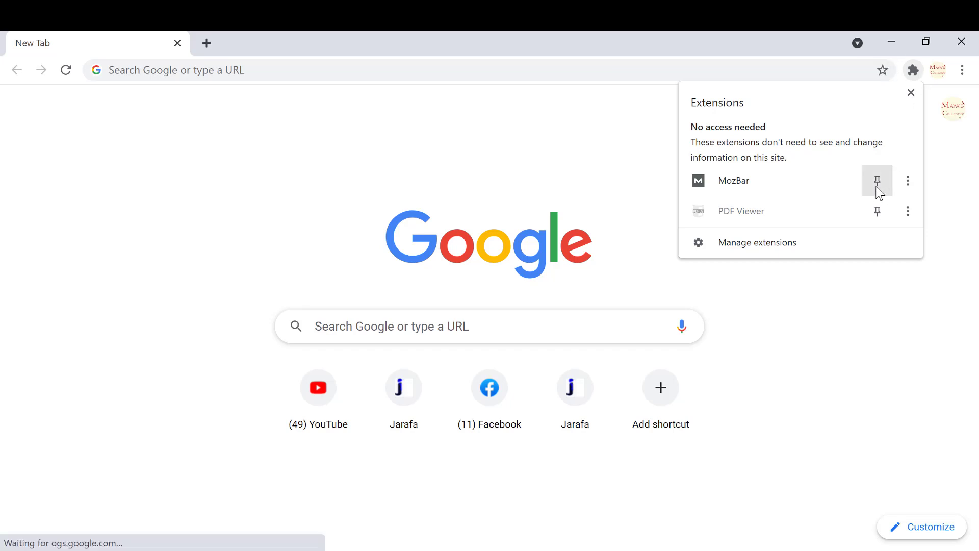
left_click(877, 180)
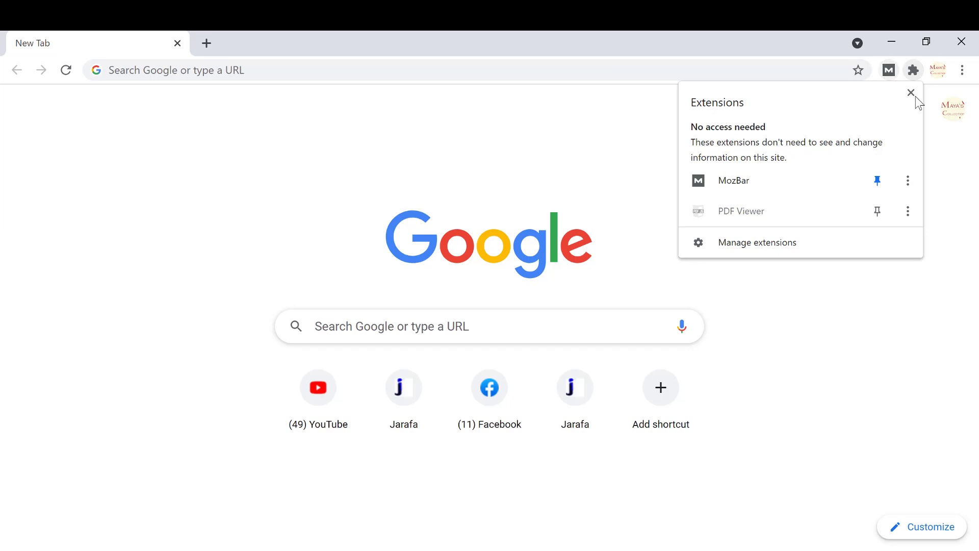
left_click(911, 93)
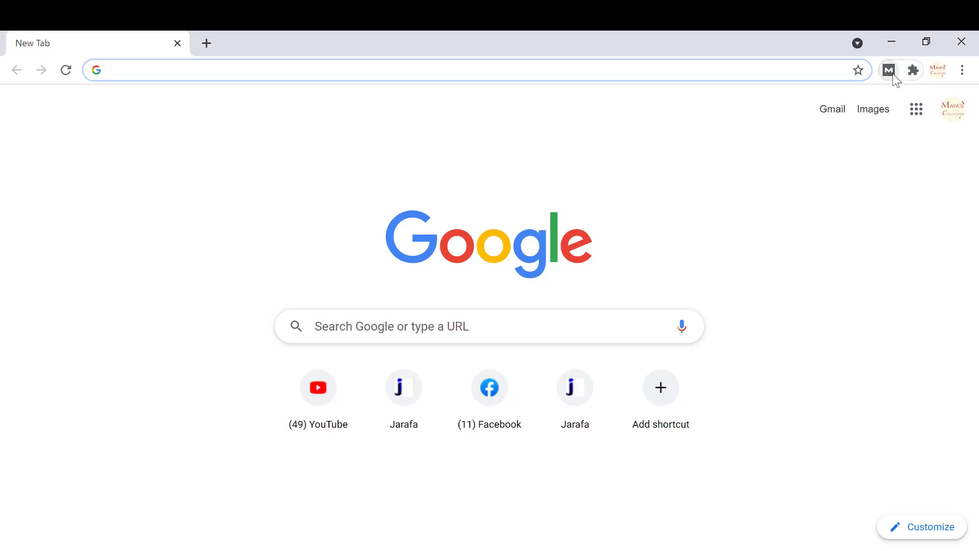
mouse_move(887, 82)
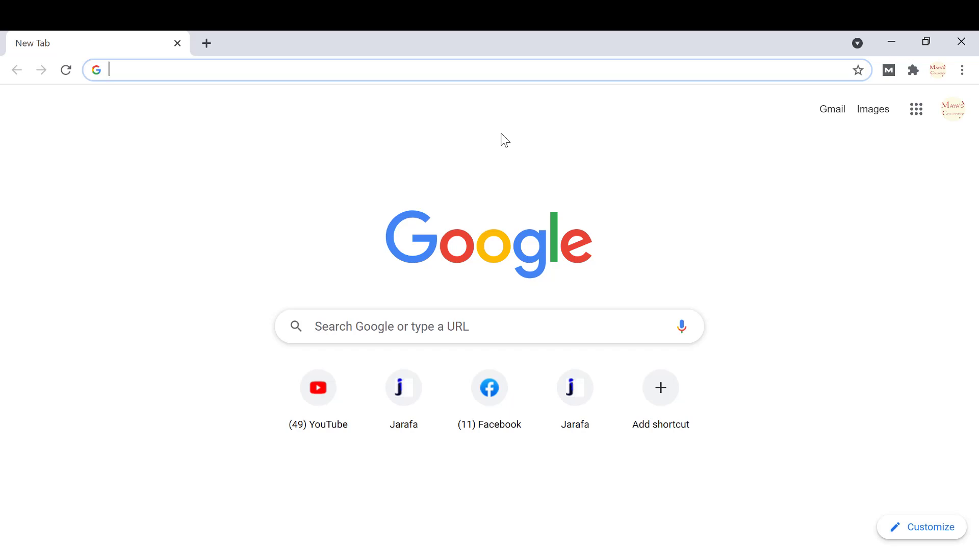
type("movie")
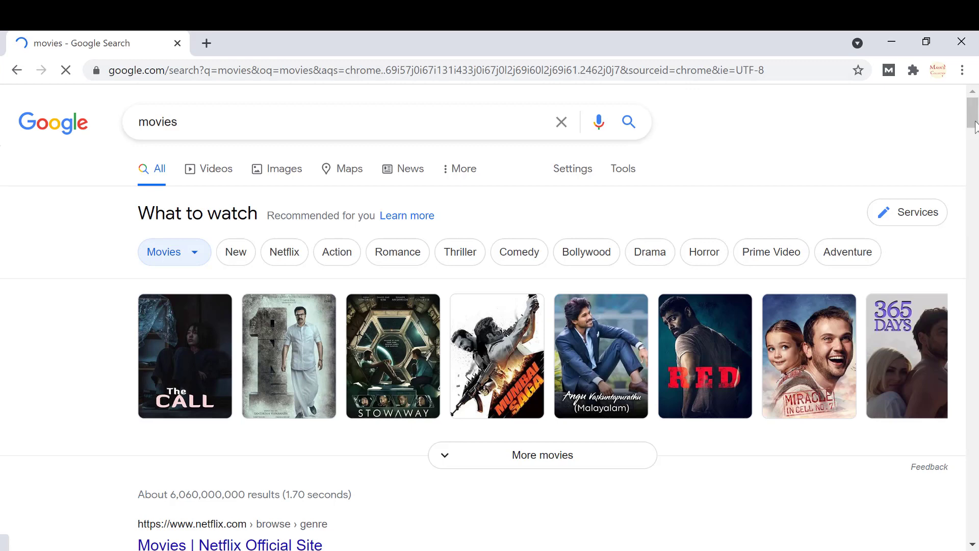
scroll("down", 3)
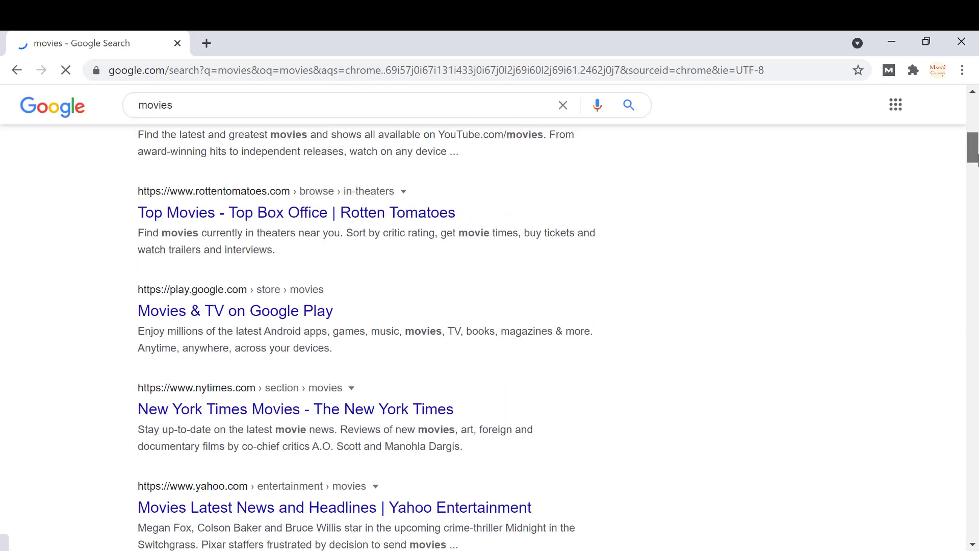
scroll("up", 3)
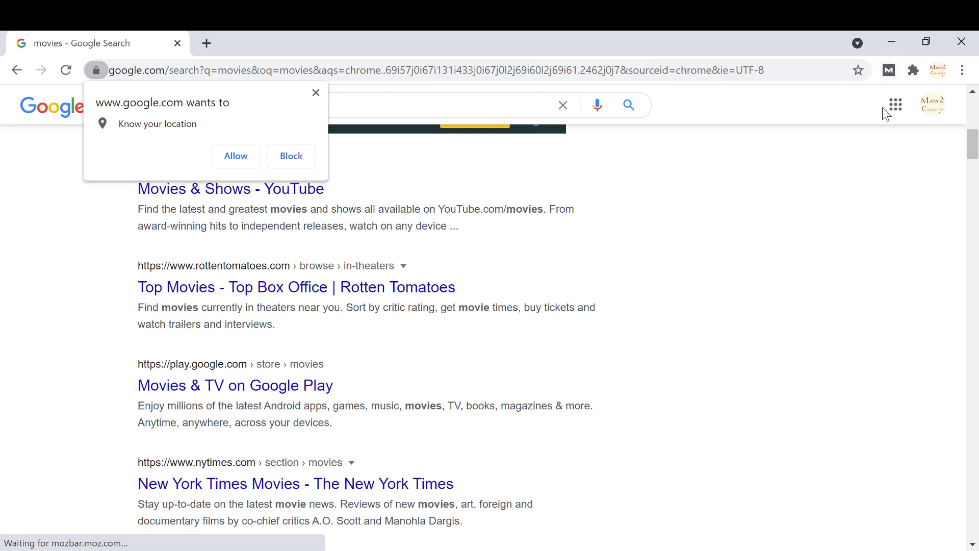
mouse_move(554, 155)
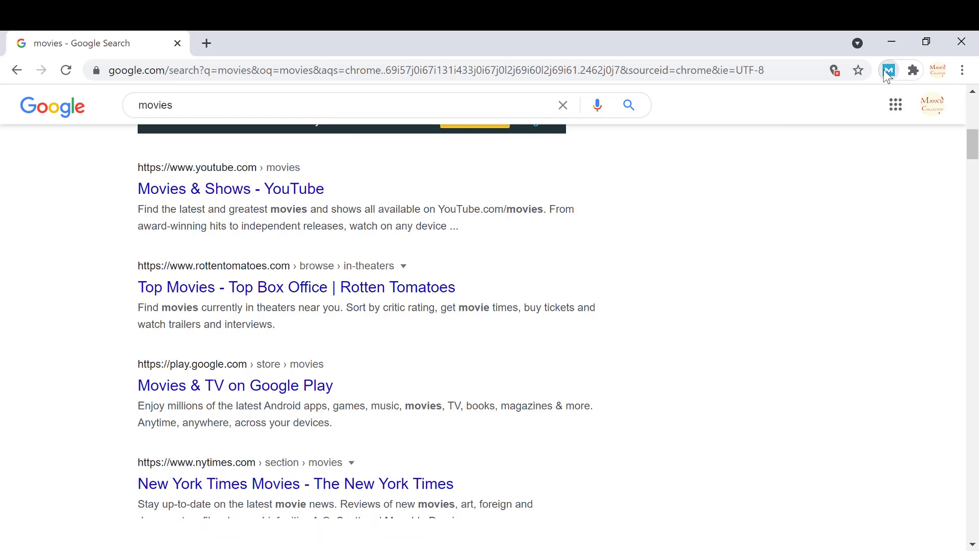
- Activate MozBar on the movies results and follow its Log In link to Moz
left_click(889, 70)
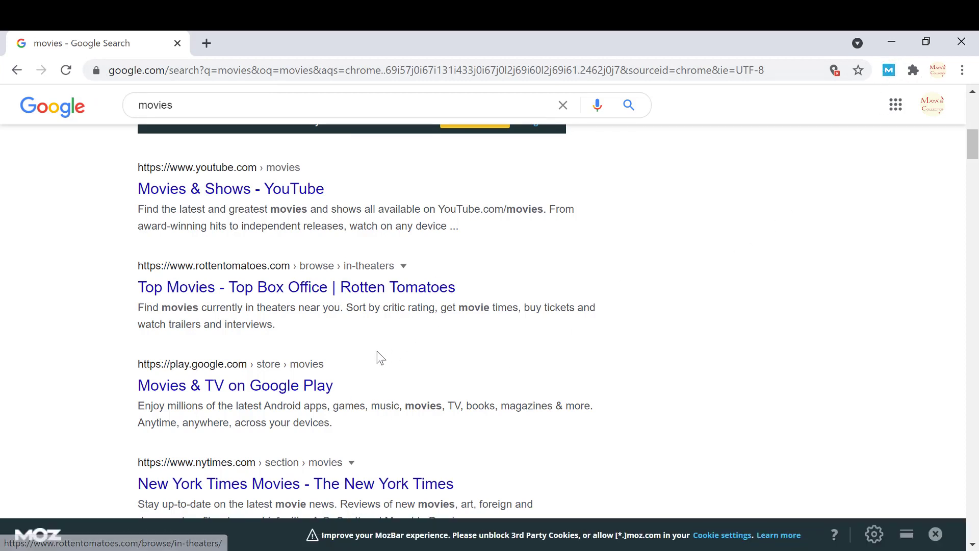
mouse_move(428, 310)
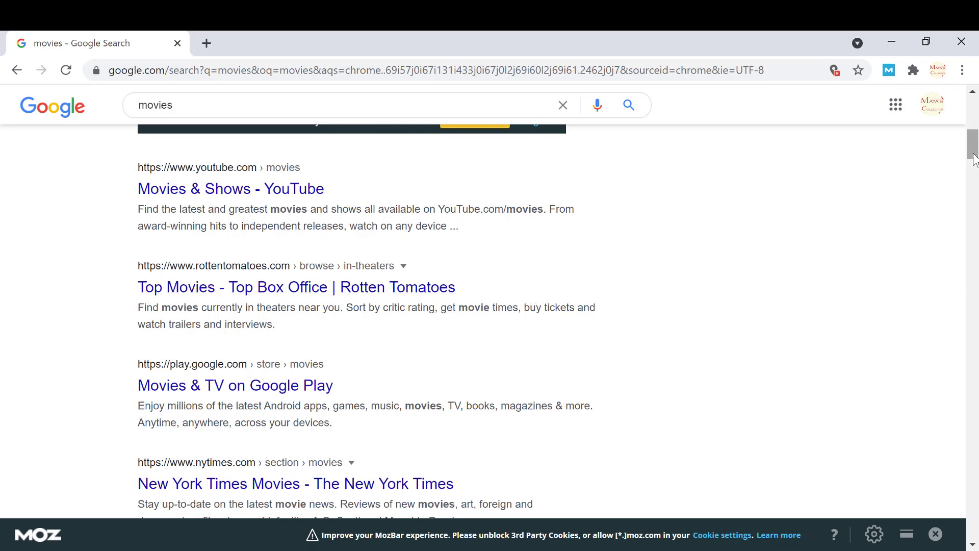
scroll("up", 3)
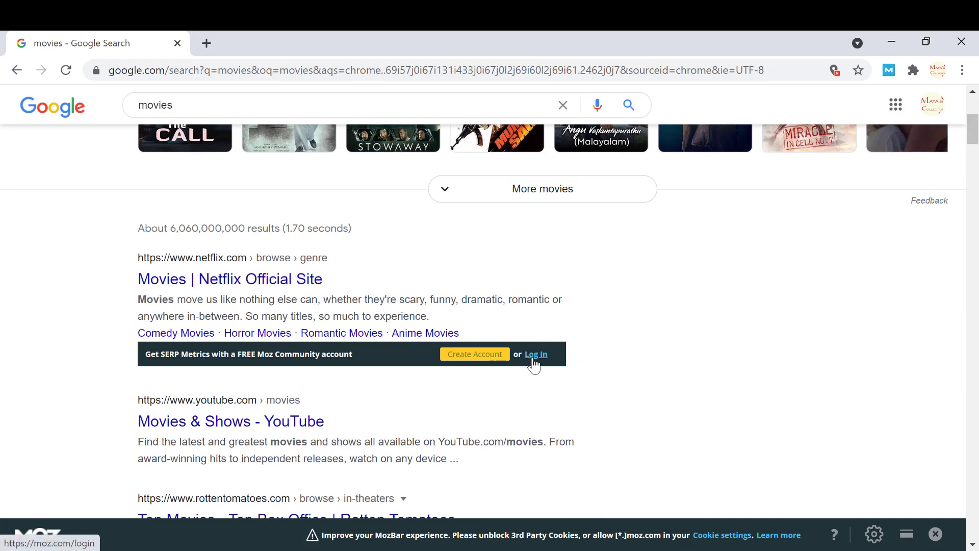
mouse_move(540, 365)
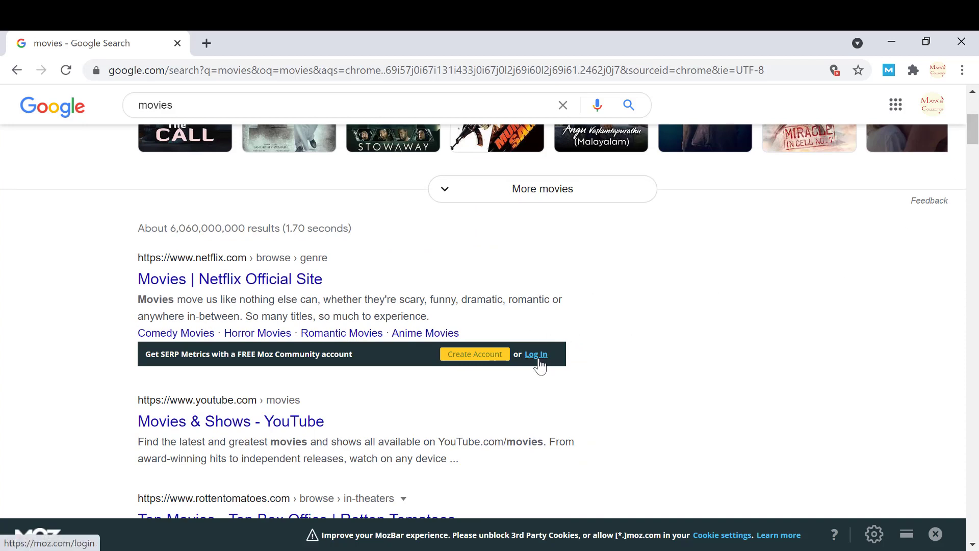
left_click(536, 354)
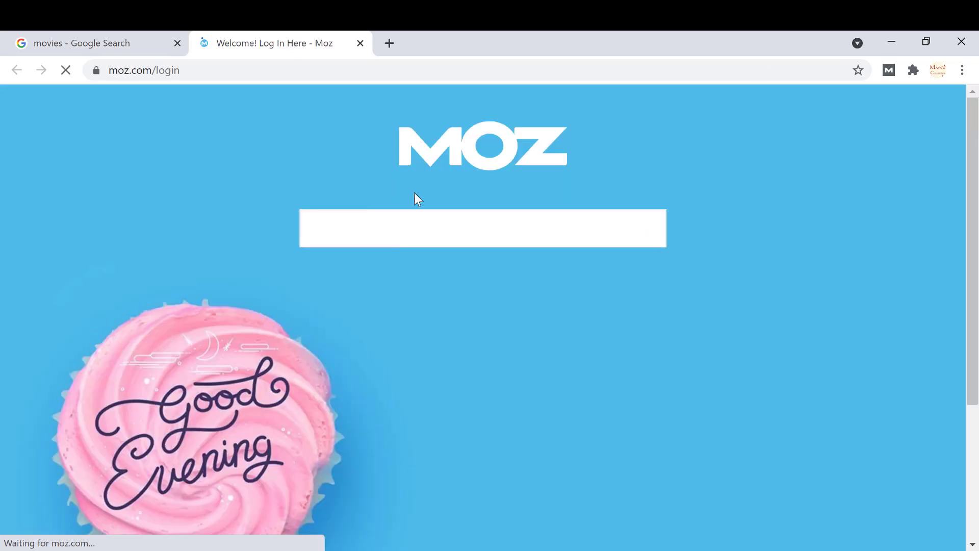
mouse_move(417, 277)
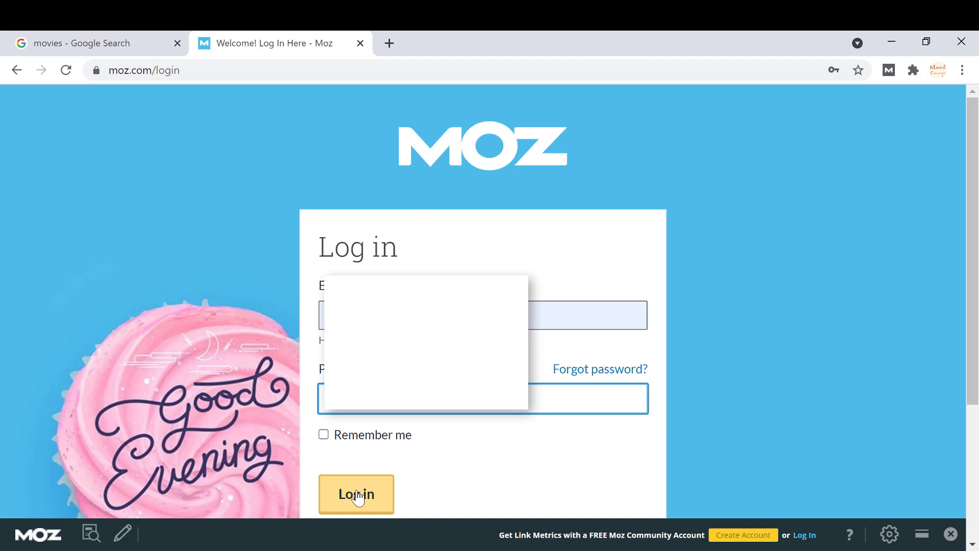
- Submit the saved Moz credentials and reach the Moz Home page
left_click(356, 493)
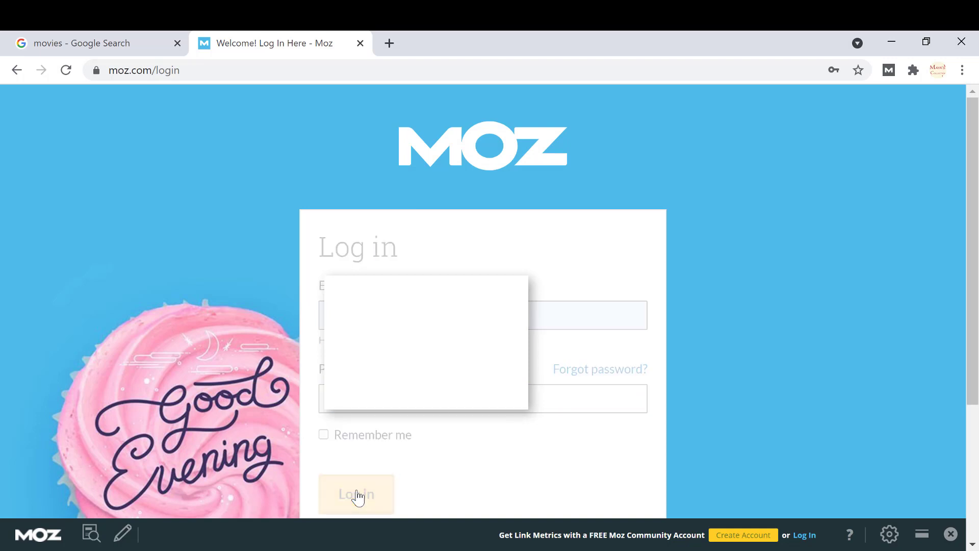
left_click(356, 494)
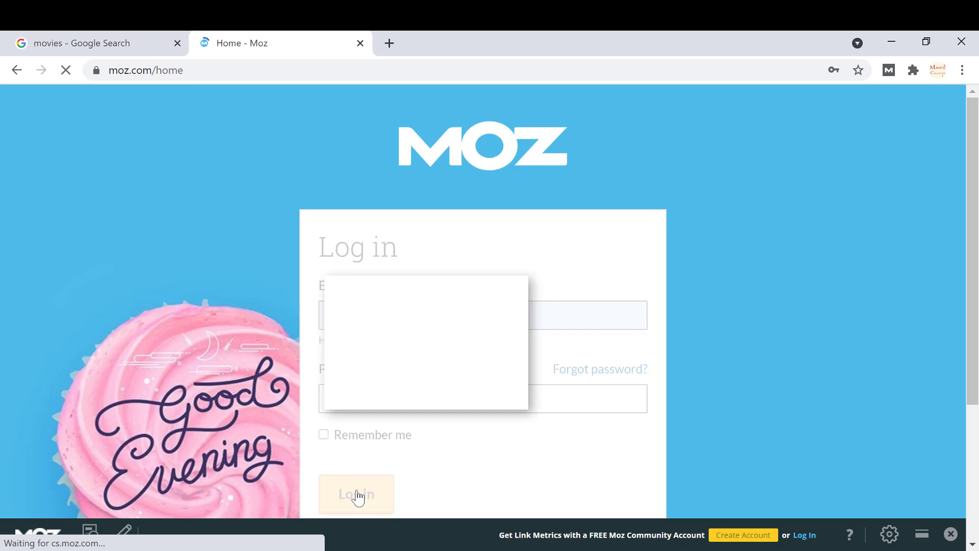
left_click(356, 494)
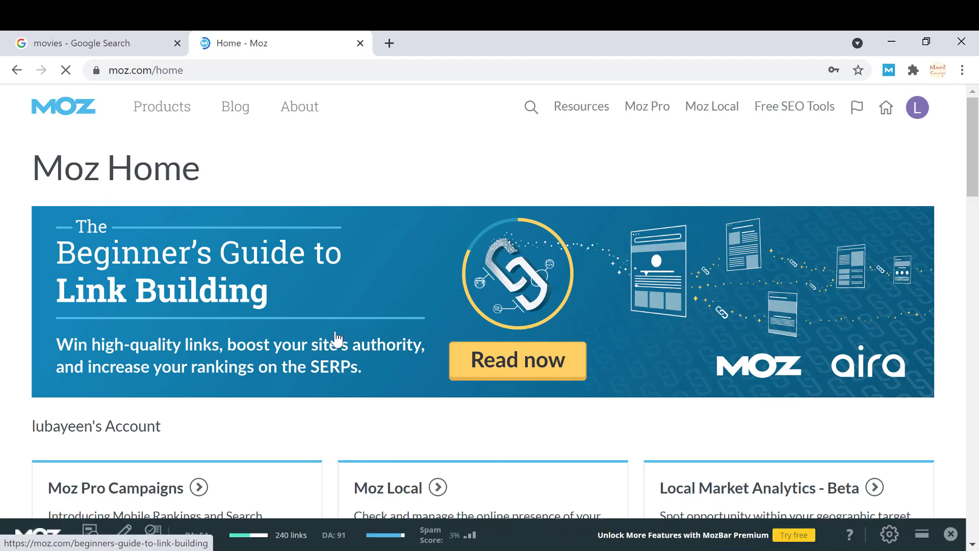
mouse_move(373, 221)
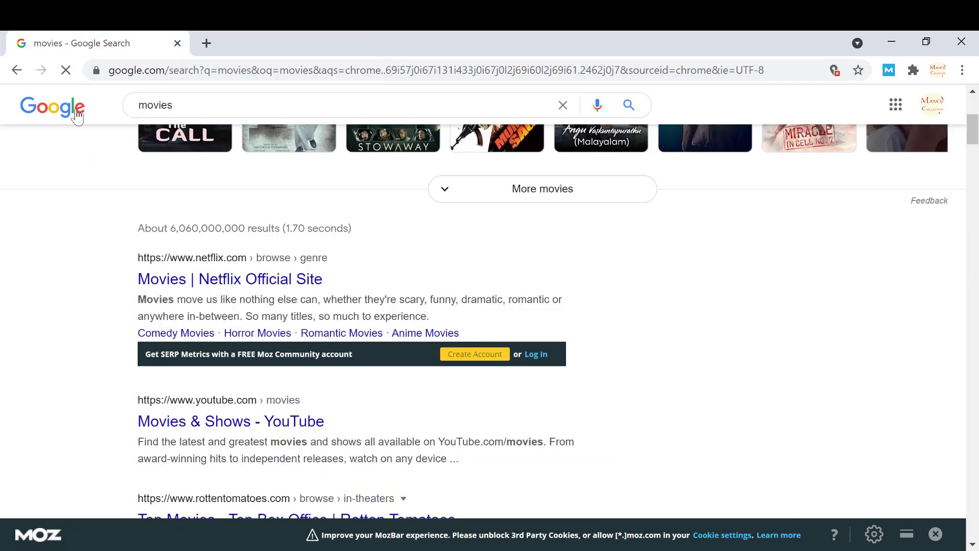
mouse_move(161, 223)
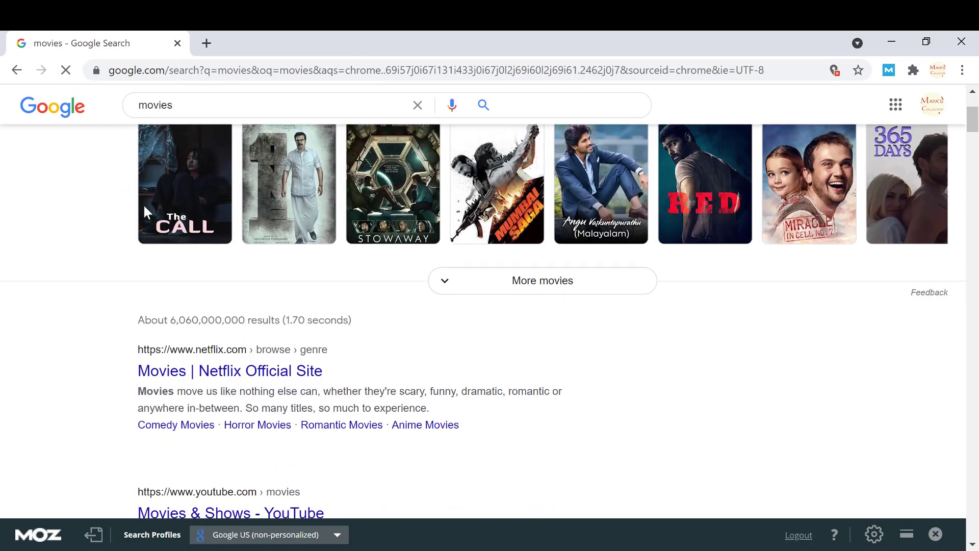
- Scroll the movies results to see MozBar's PA, link and DA strips under each result
scroll("up", 3)
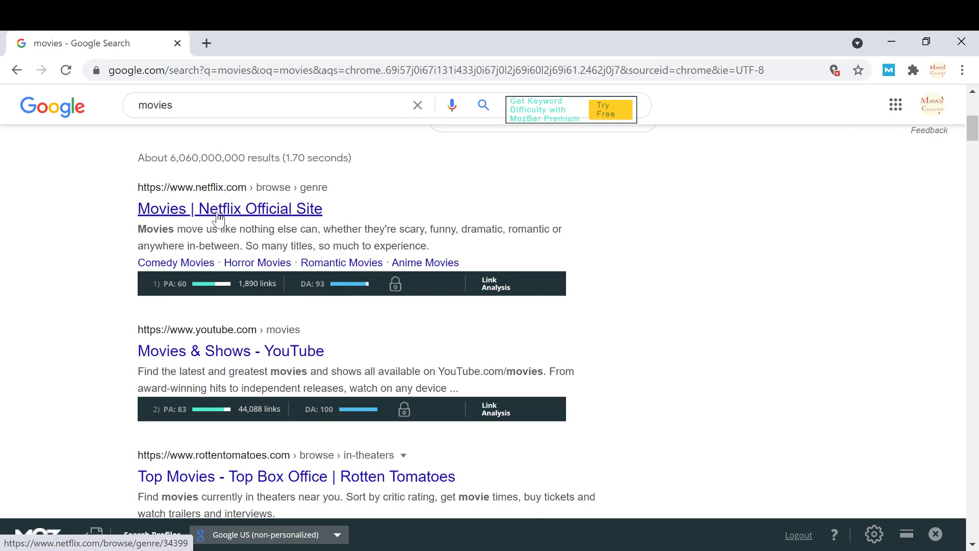
- Open the 'Movies | Netflix Official Site' result to view its MozBar metrics
left_click(219, 209)
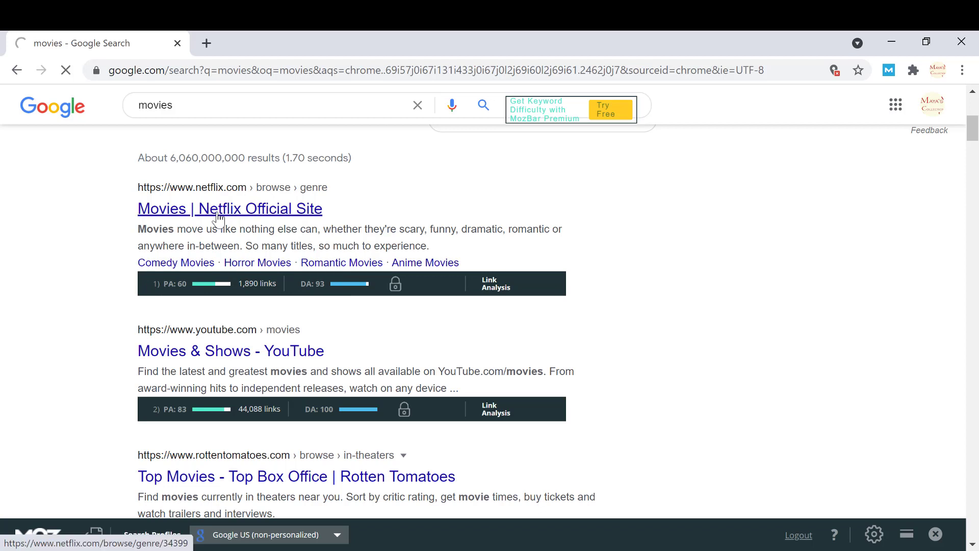
left_click(223, 209)
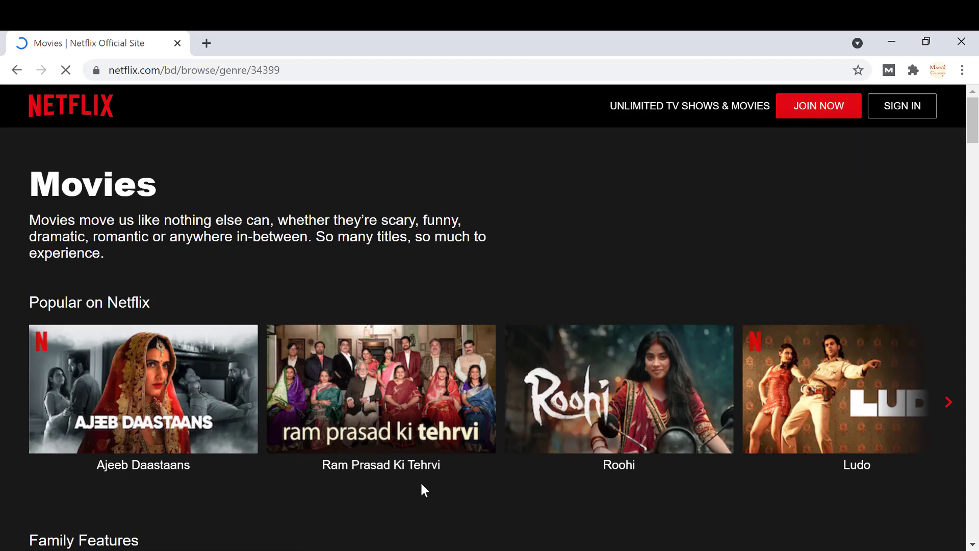
mouse_move(431, 503)
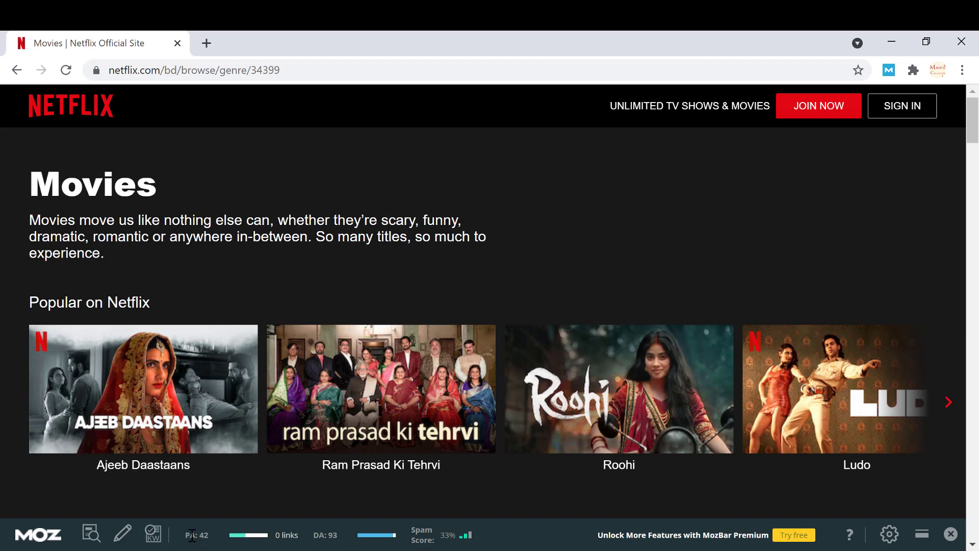
mouse_move(306, 546)
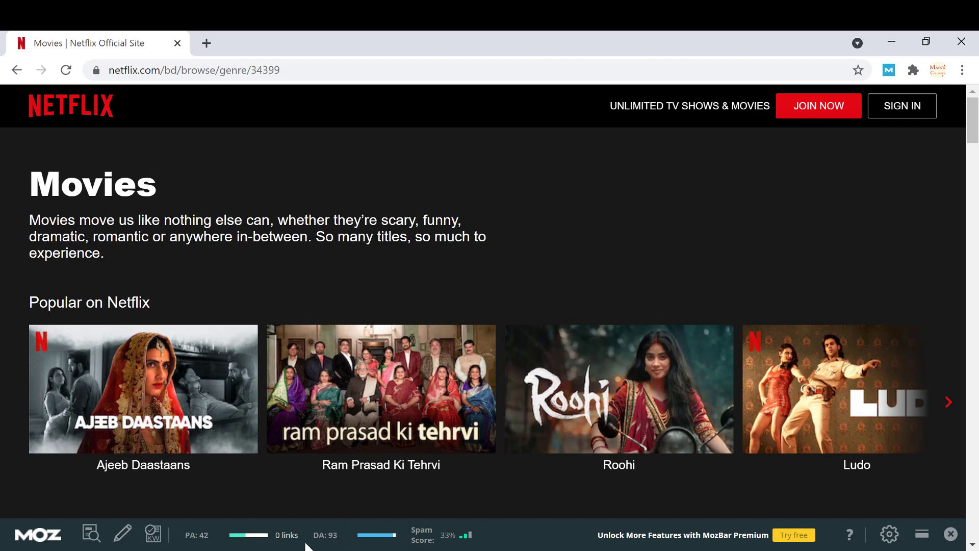
mouse_move(475, 514)
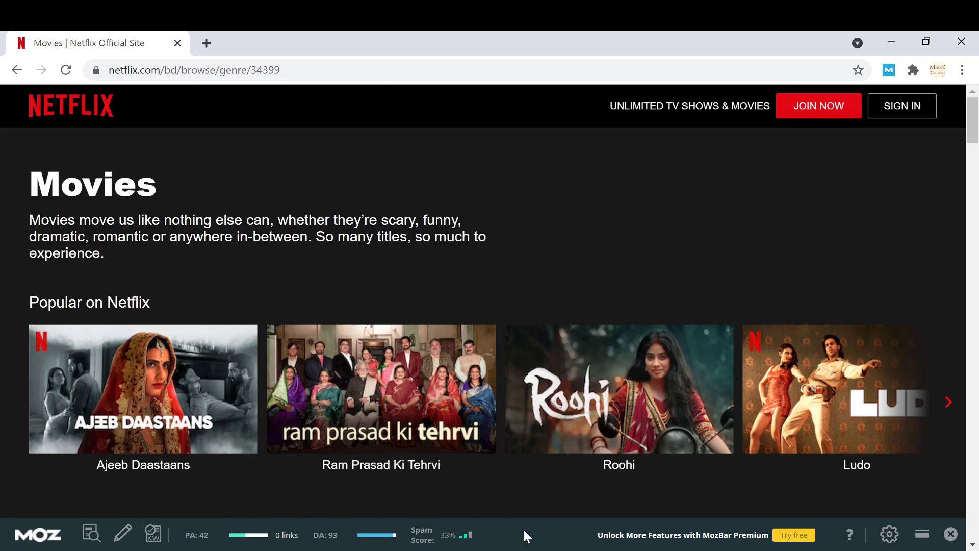
mouse_move(889, 534)
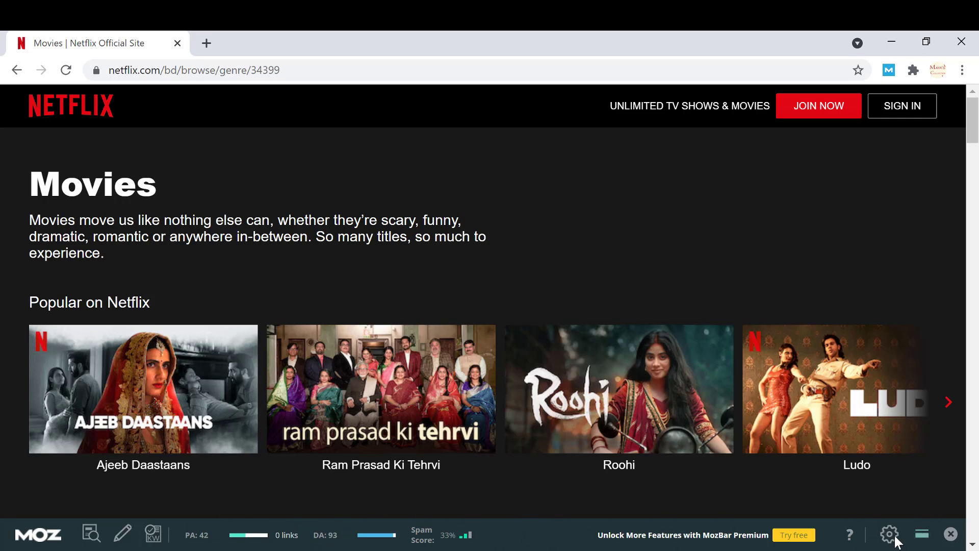
left_click(889, 533)
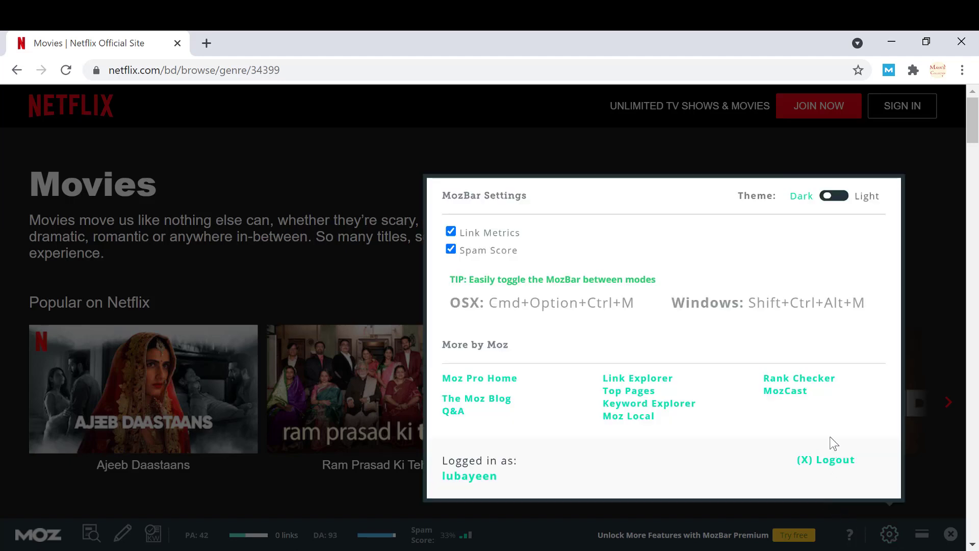
mouse_move(626, 442)
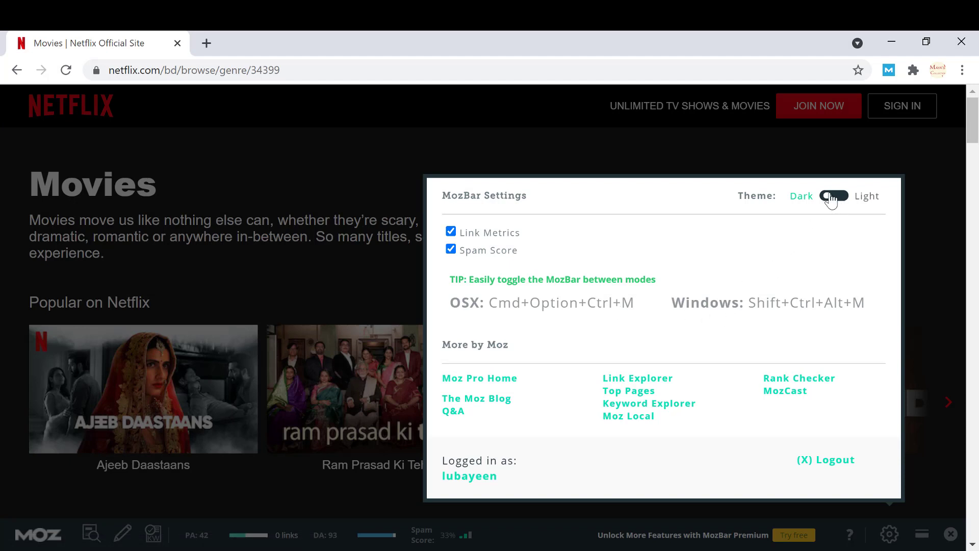
left_click(834, 196)
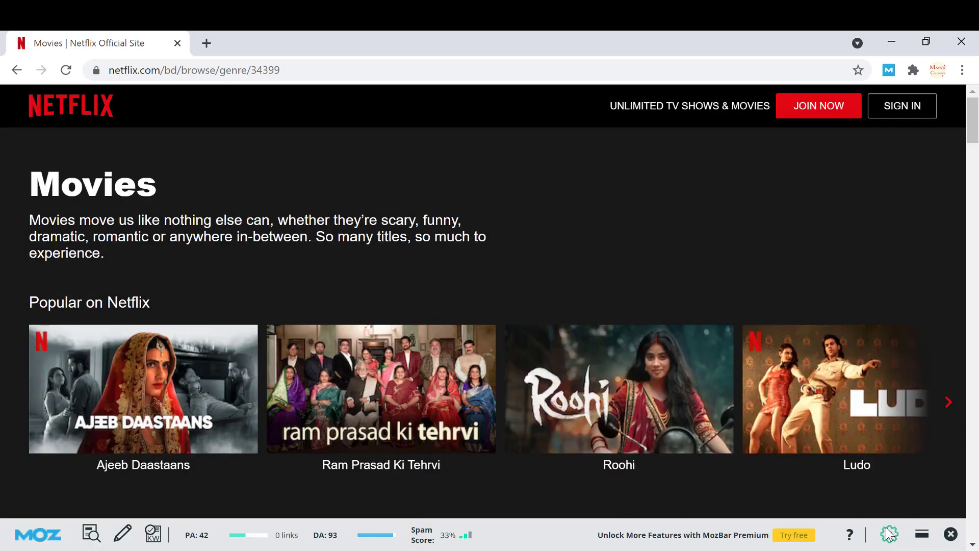
left_click(889, 534)
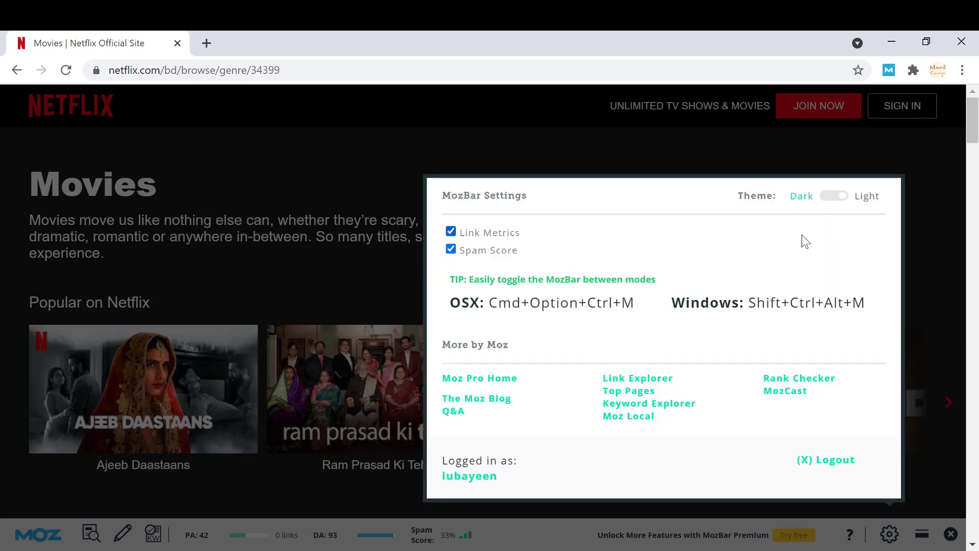
left_click(834, 196)
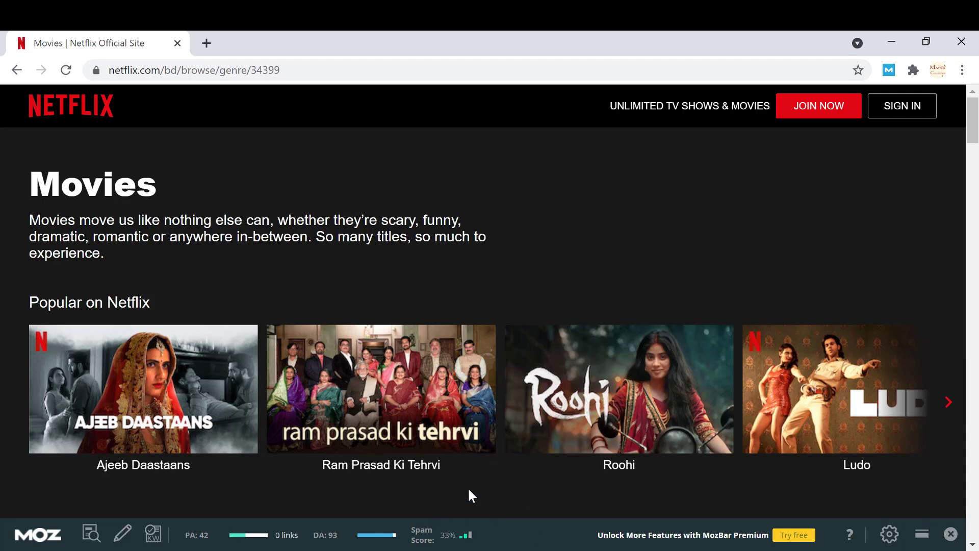
mouse_move(20, 86)
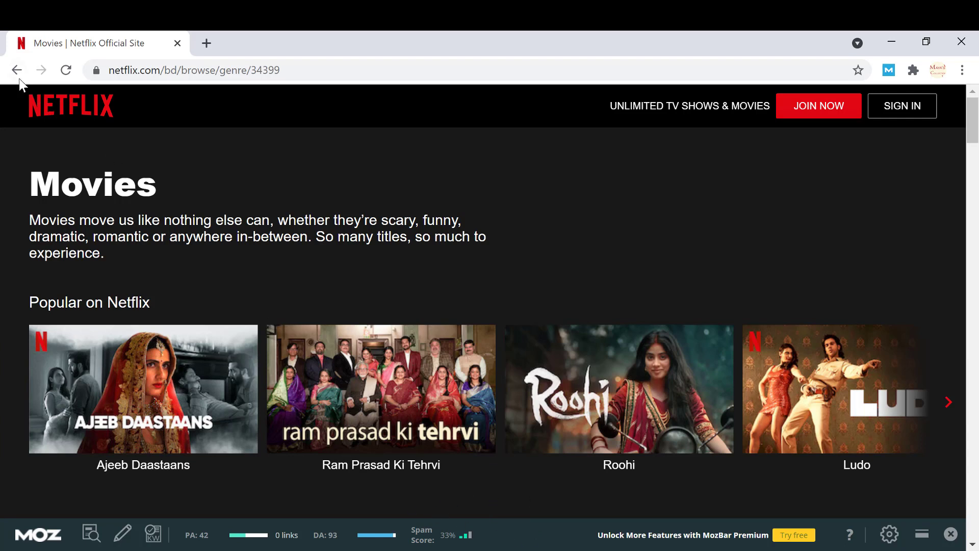
- Return to the Google 'movies' results, then close Chrome to reveal the desktop
left_click(17, 70)
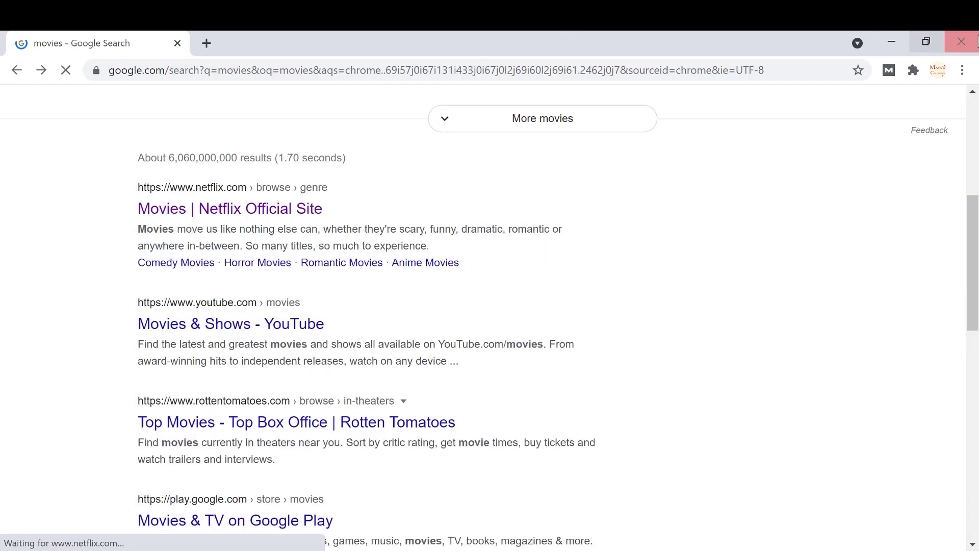
left_click(961, 41)
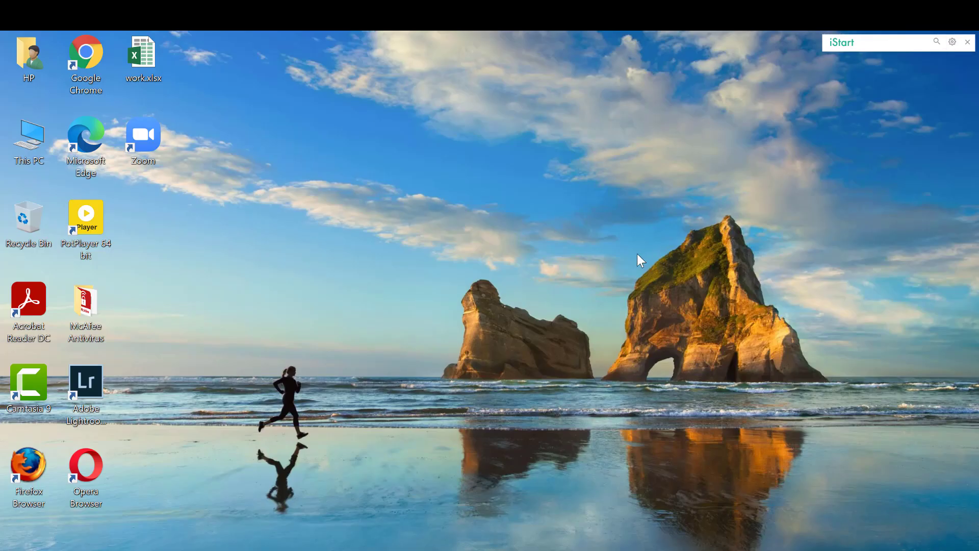